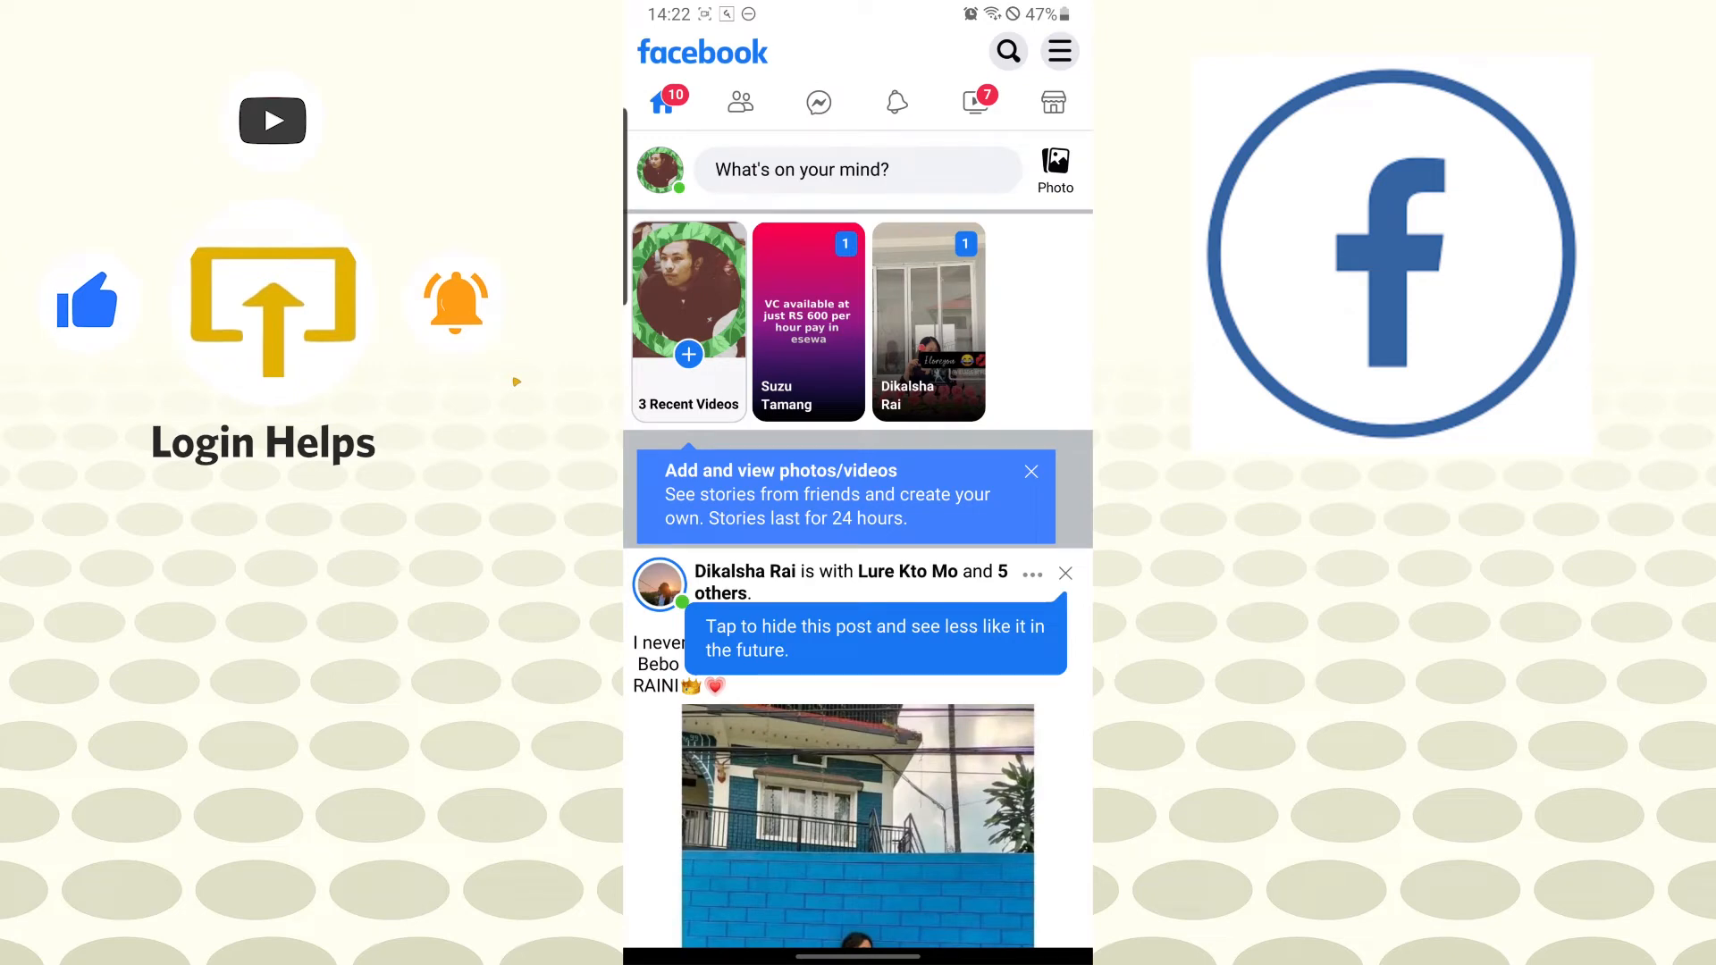
Step: Browse down the news feed and bring up the main account menu
scroll("down", 3)
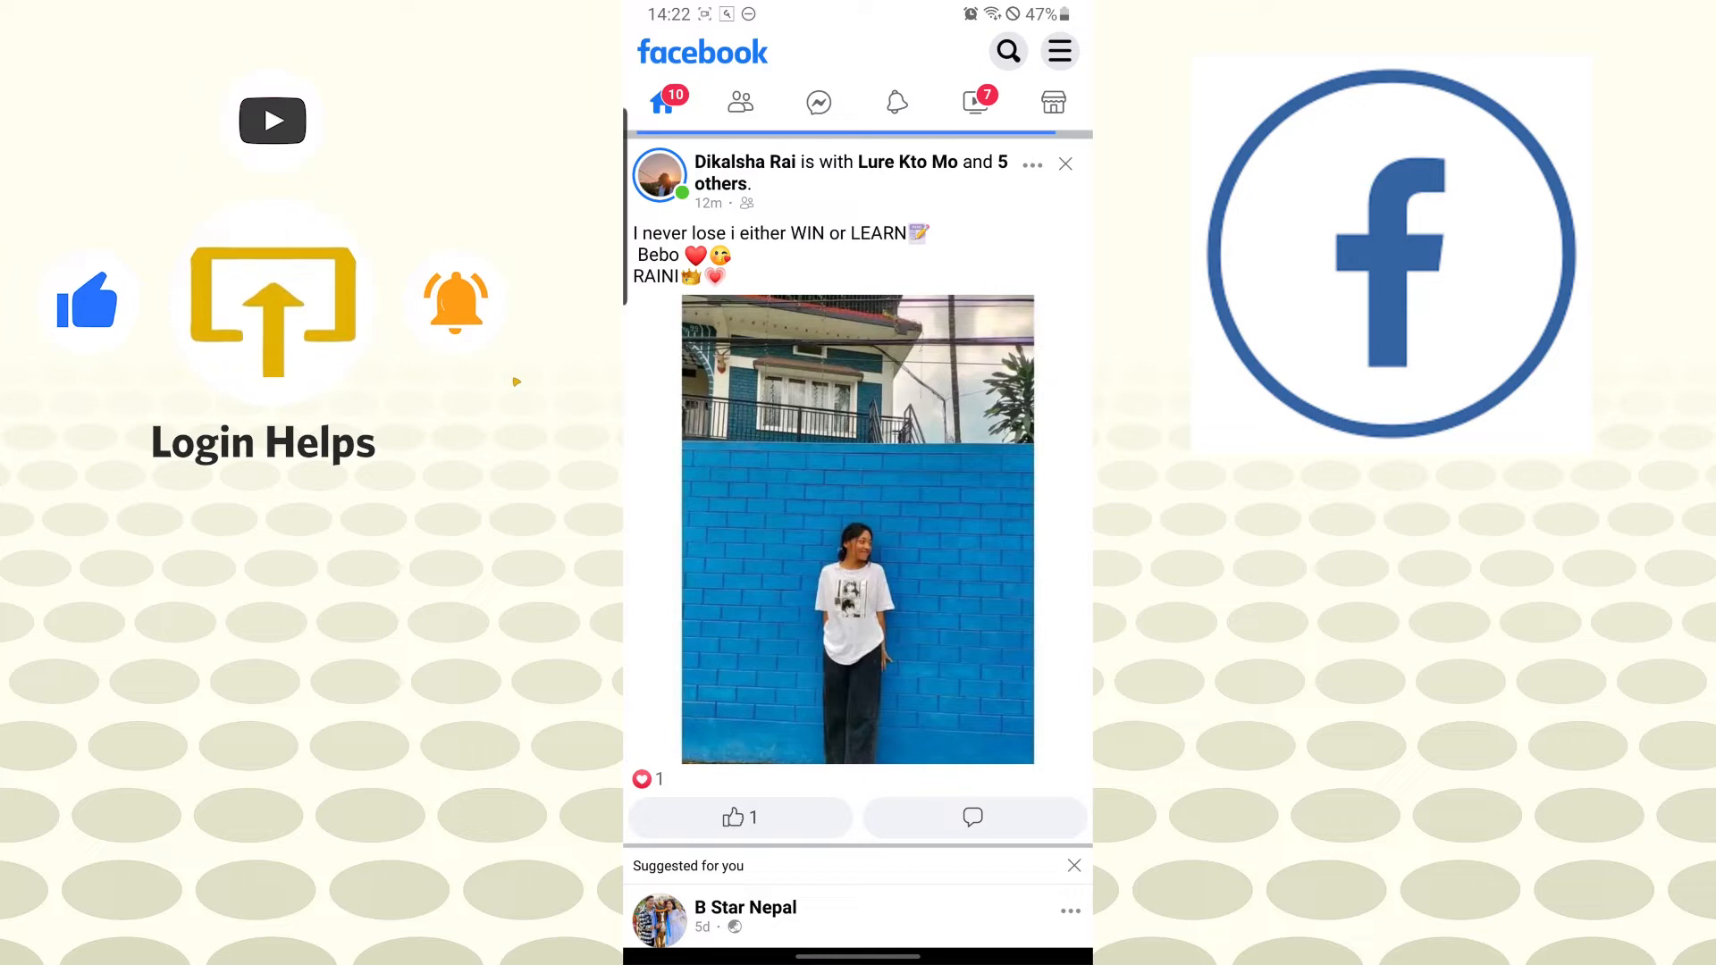
left_click(1058, 50)
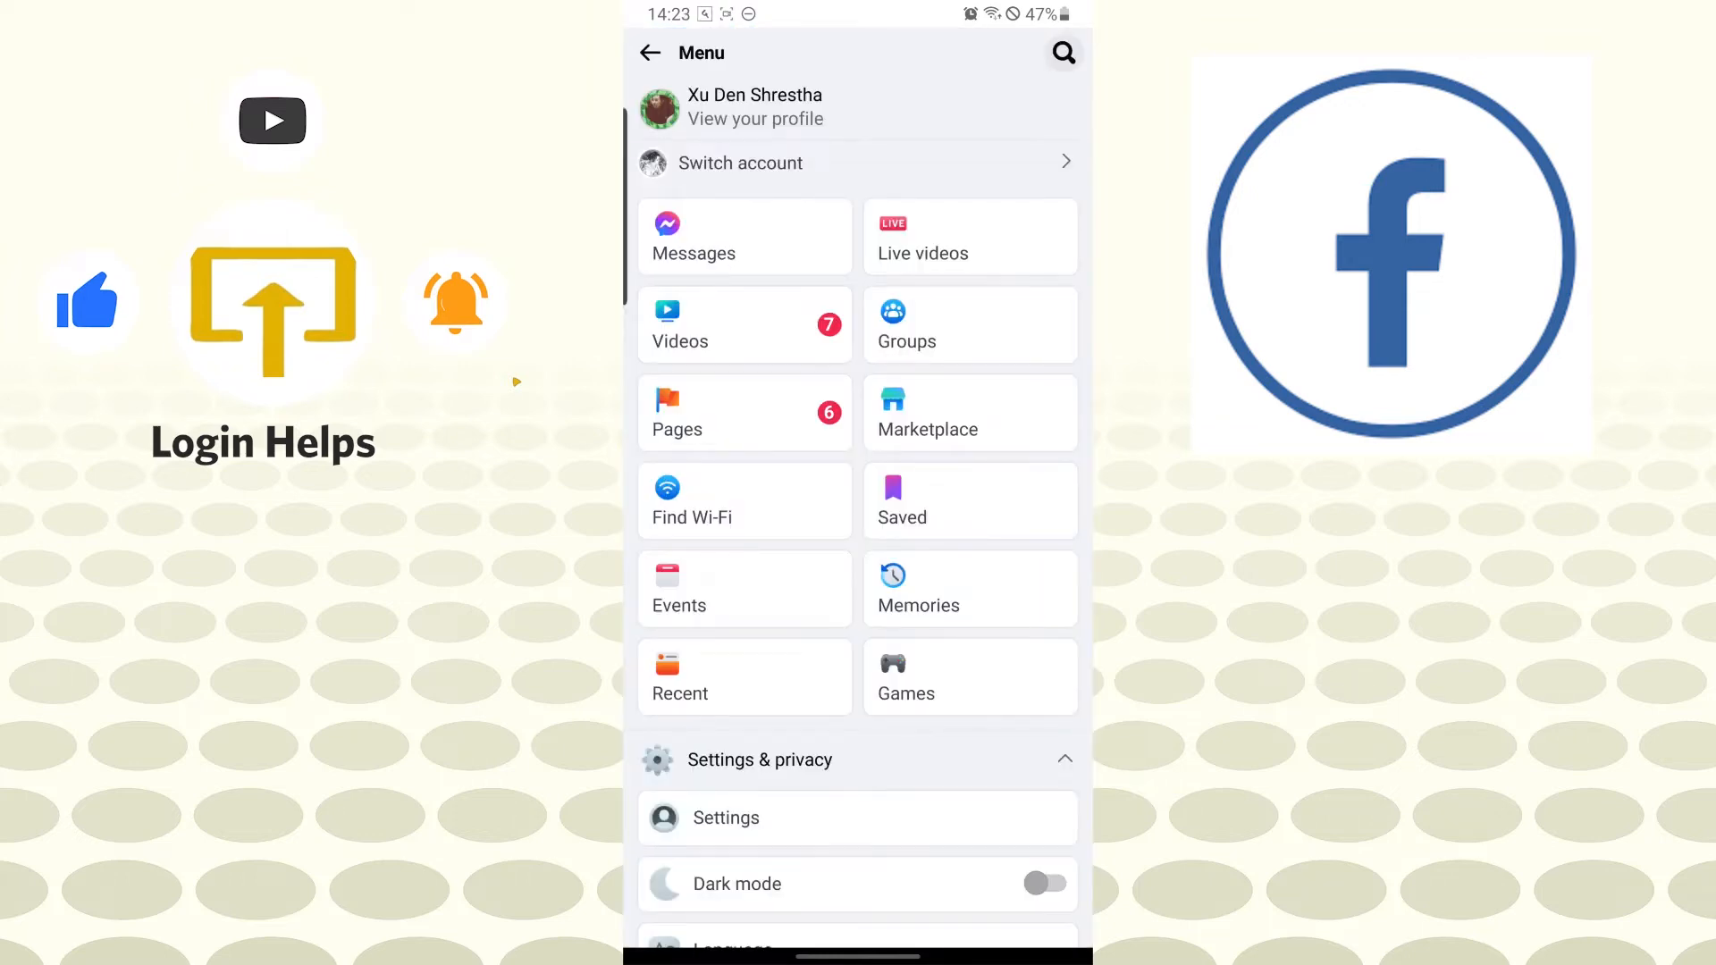
Step: Go through Settings to Personal and account information and start editing the Name
scroll("down", 3)
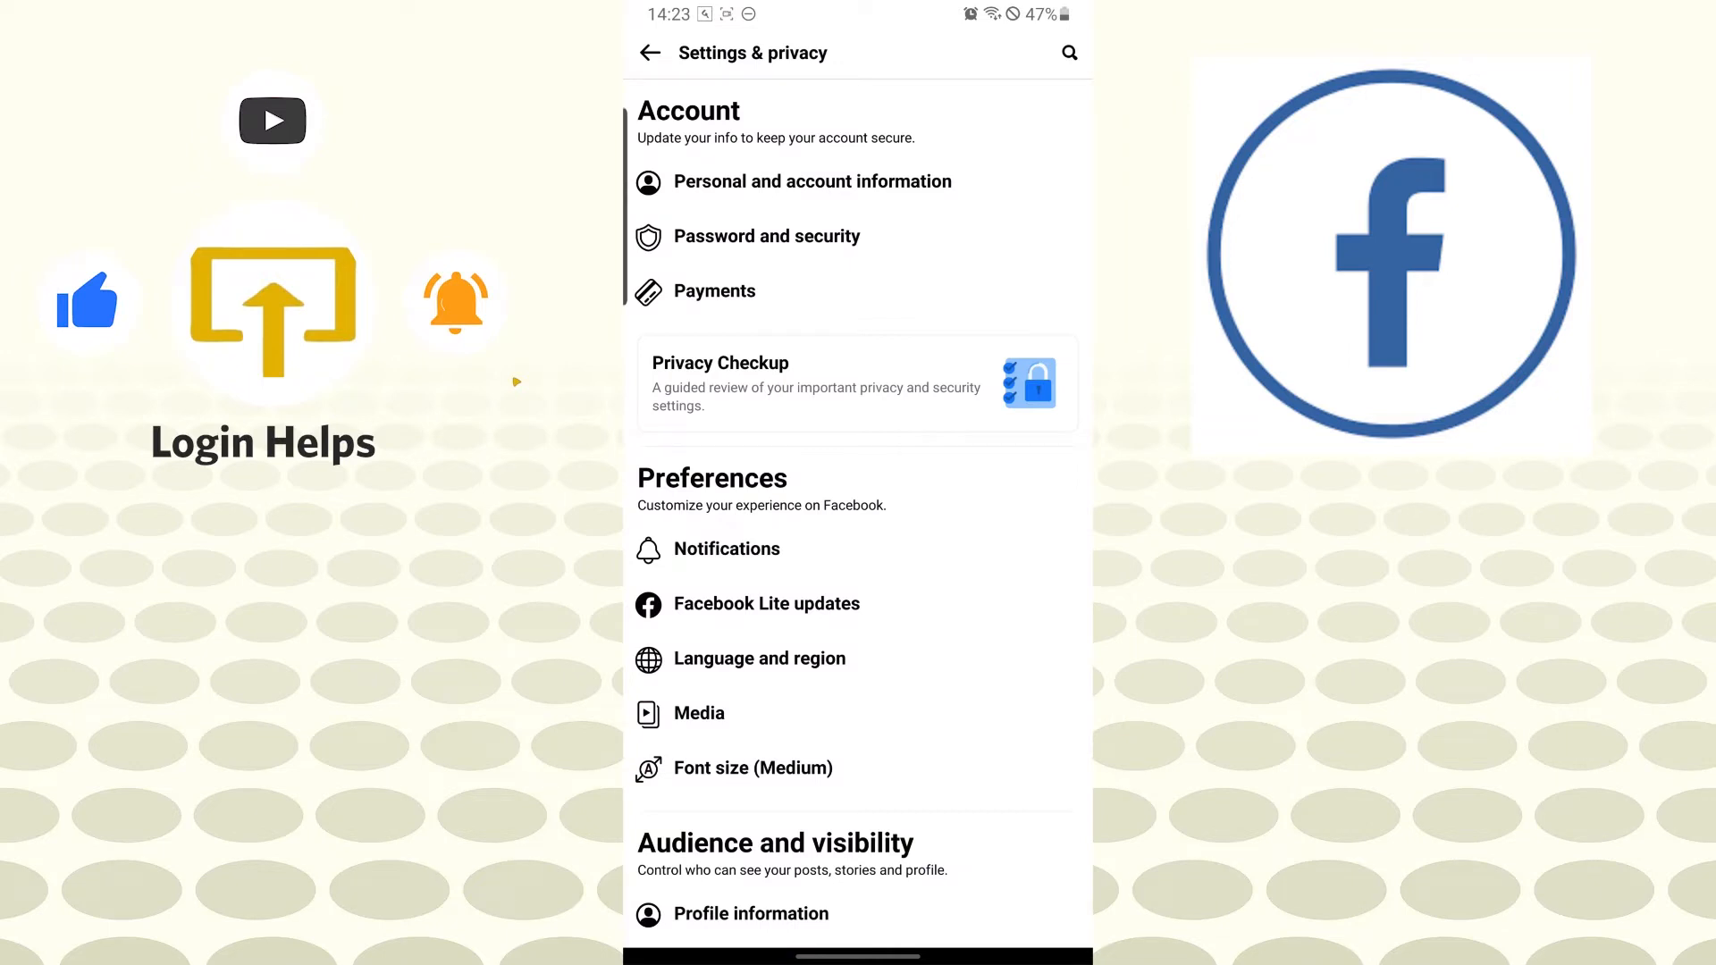
left_click(812, 182)
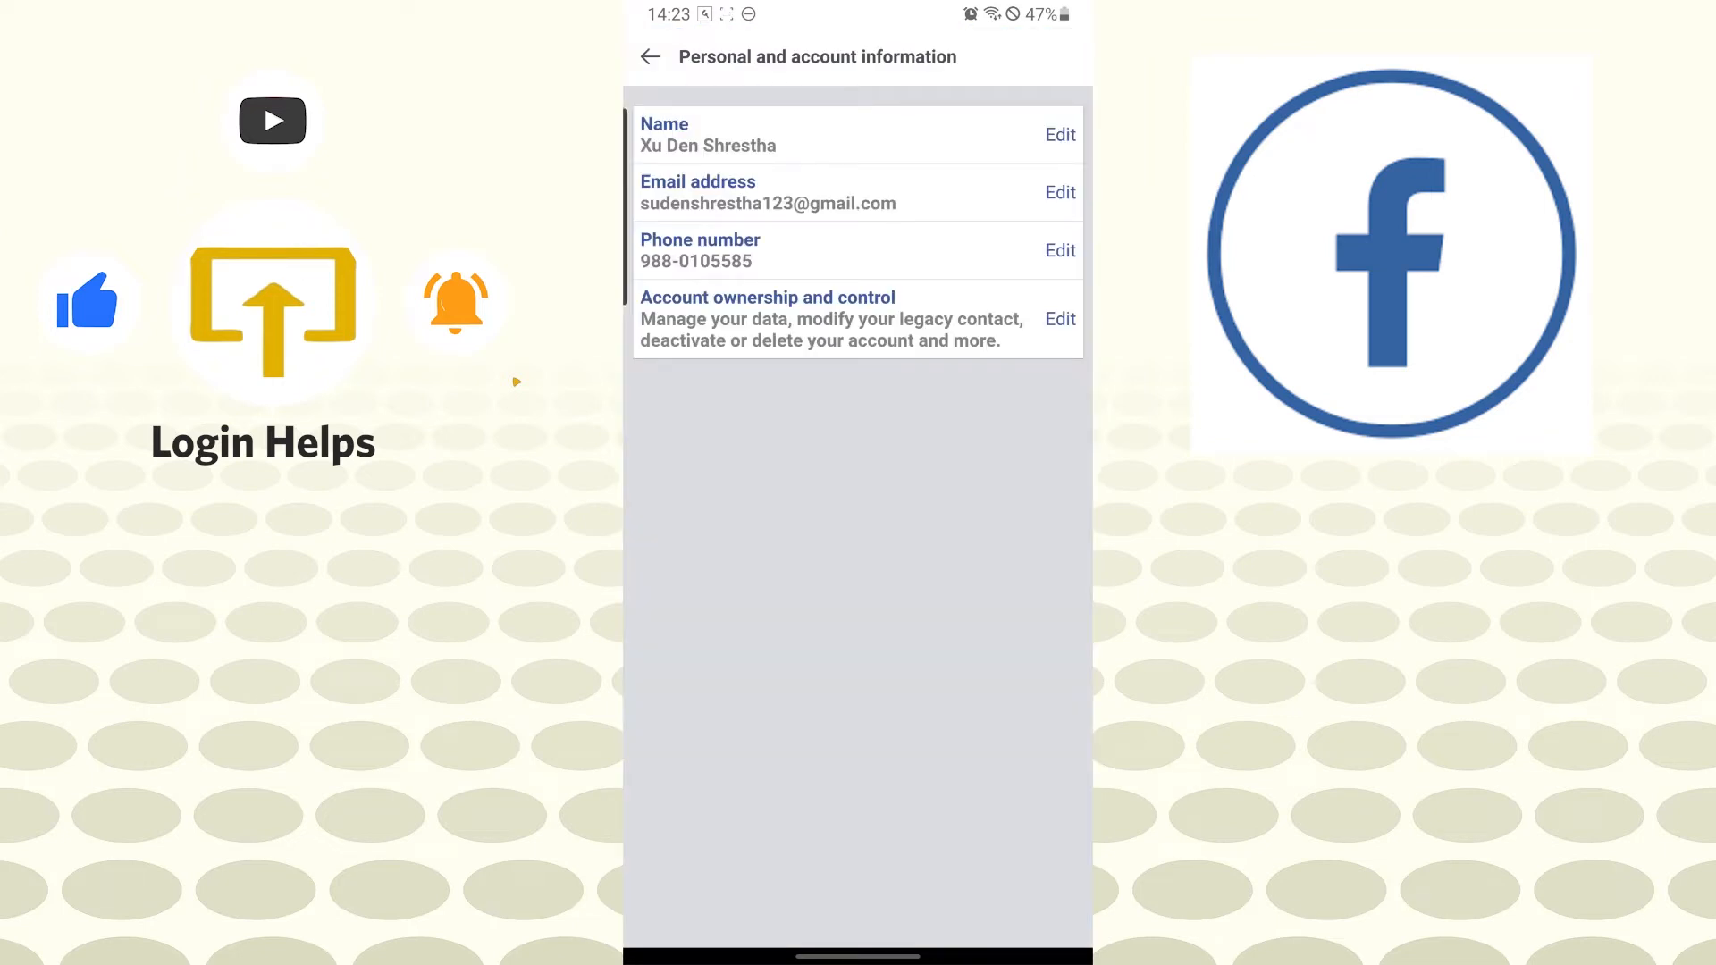
left_click(1059, 134)
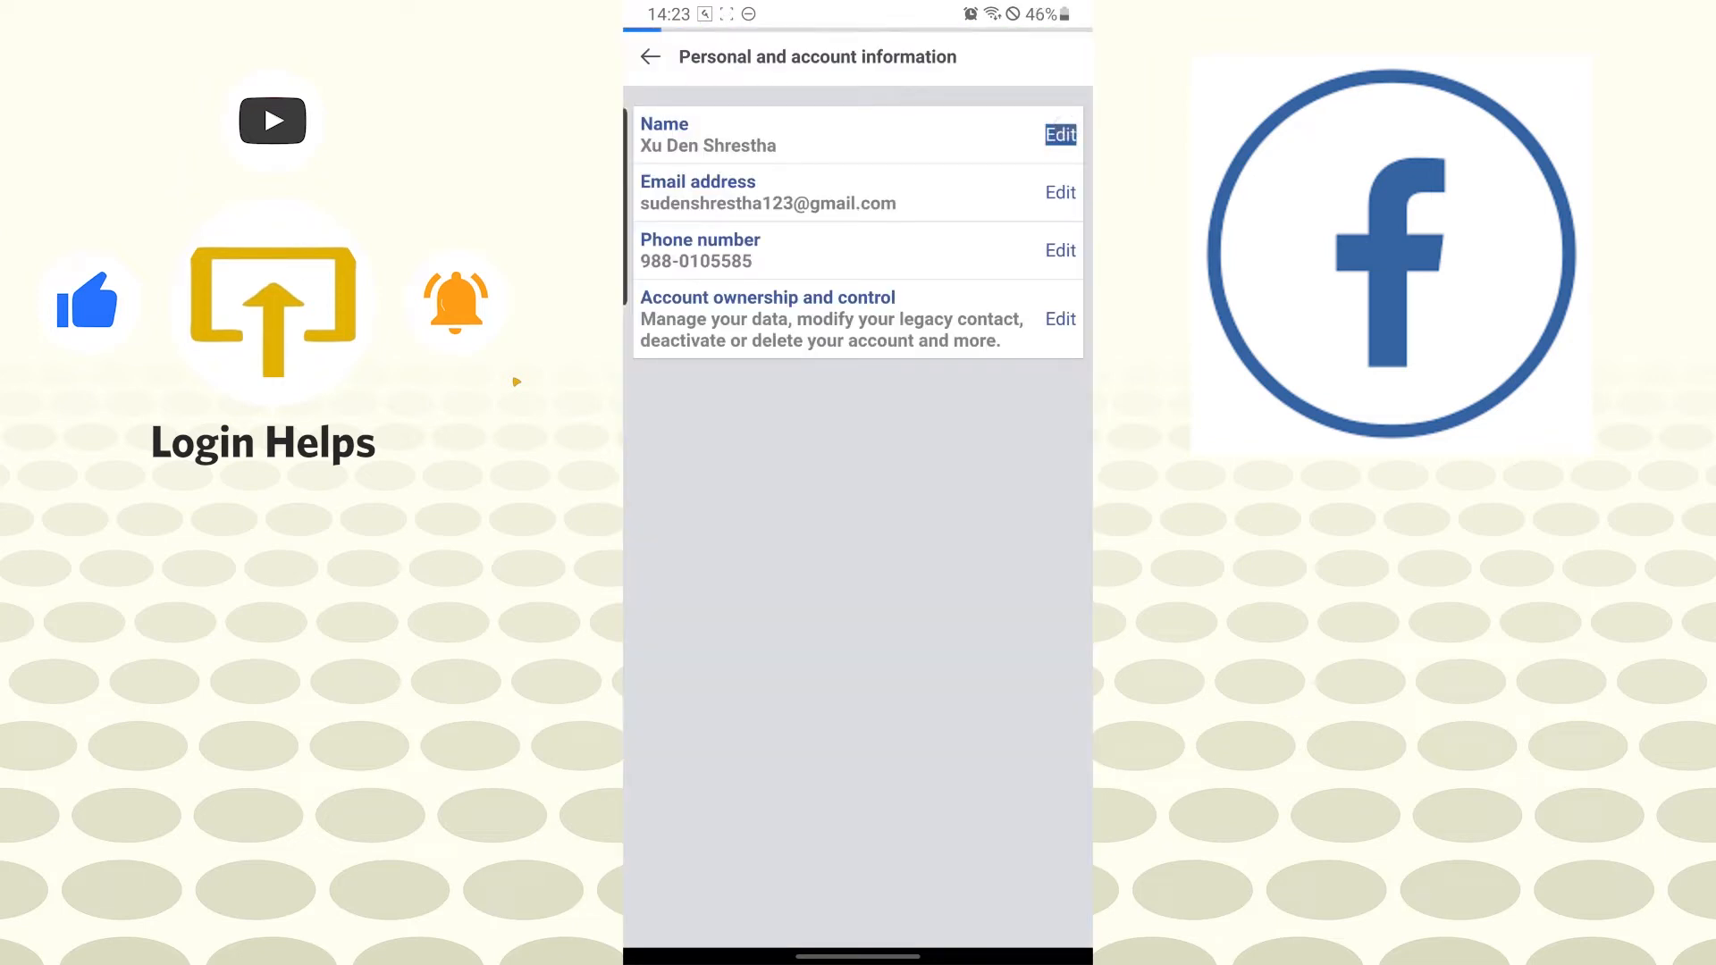
left_click(1060, 134)
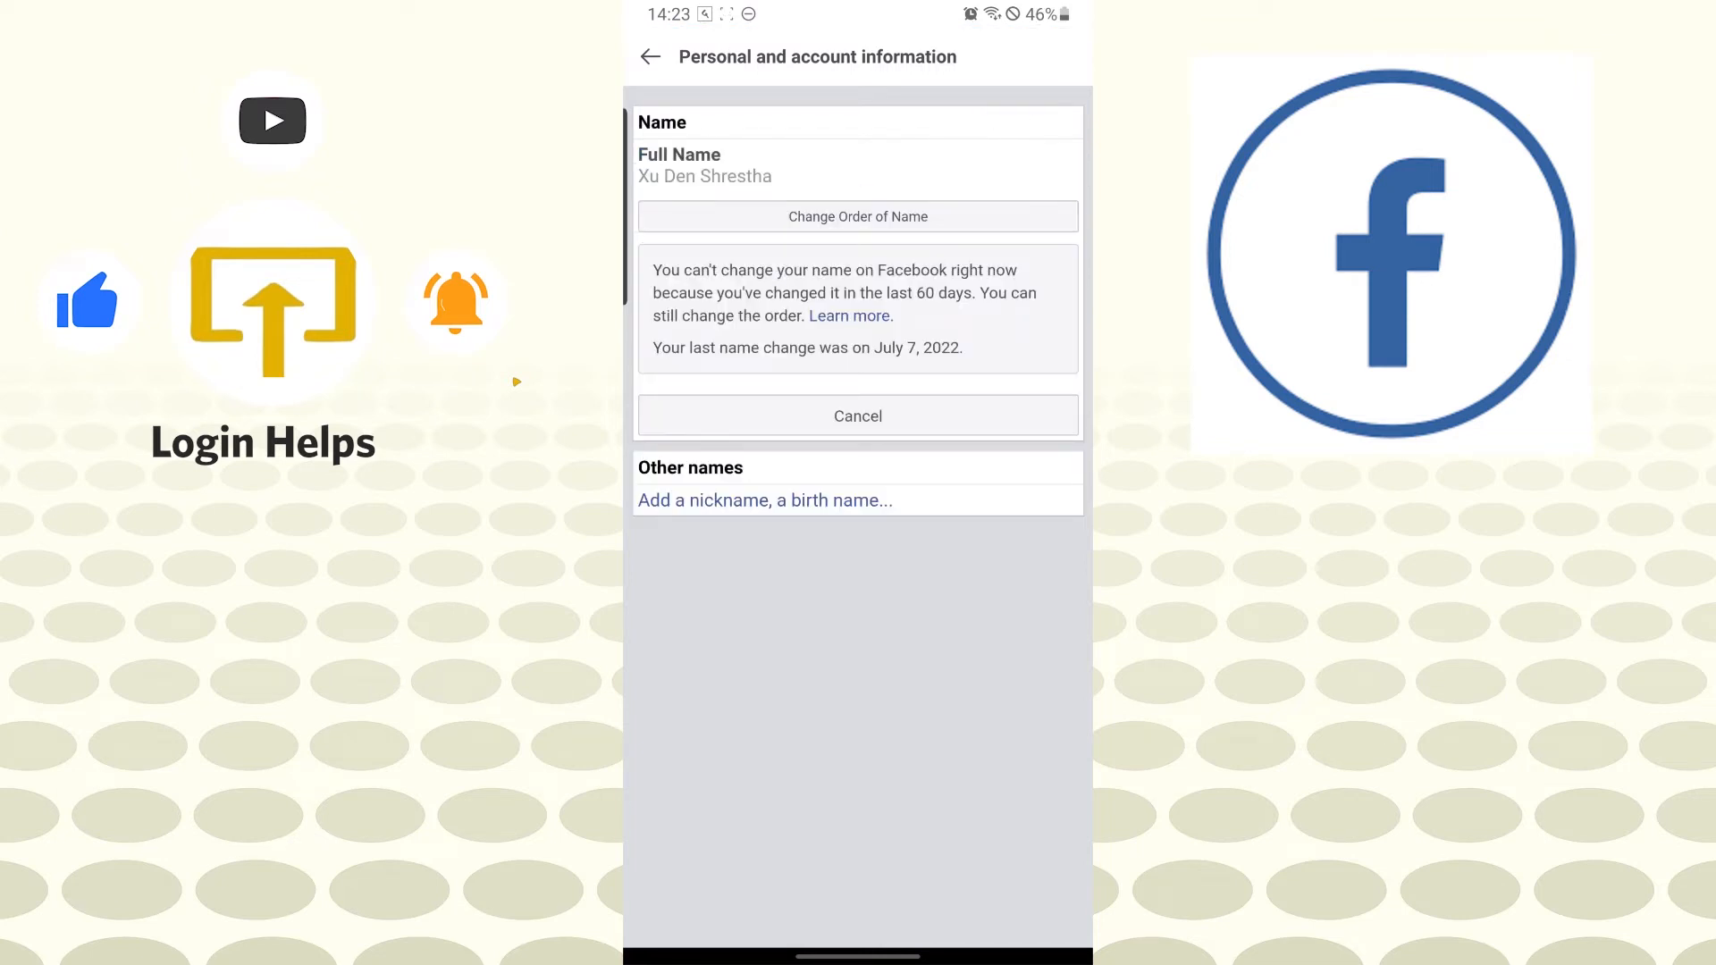